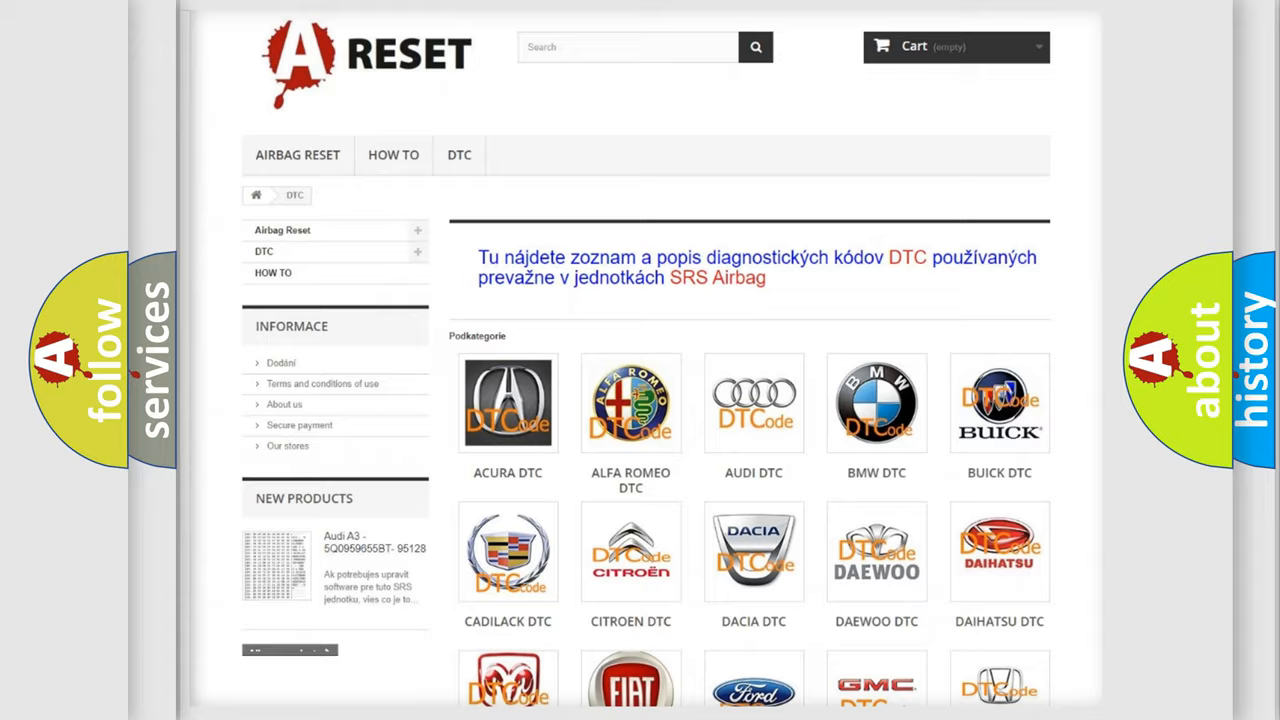
- Open the Dodge DTC tile and scroll its trouble code list down to the footer
scroll("down", 3)
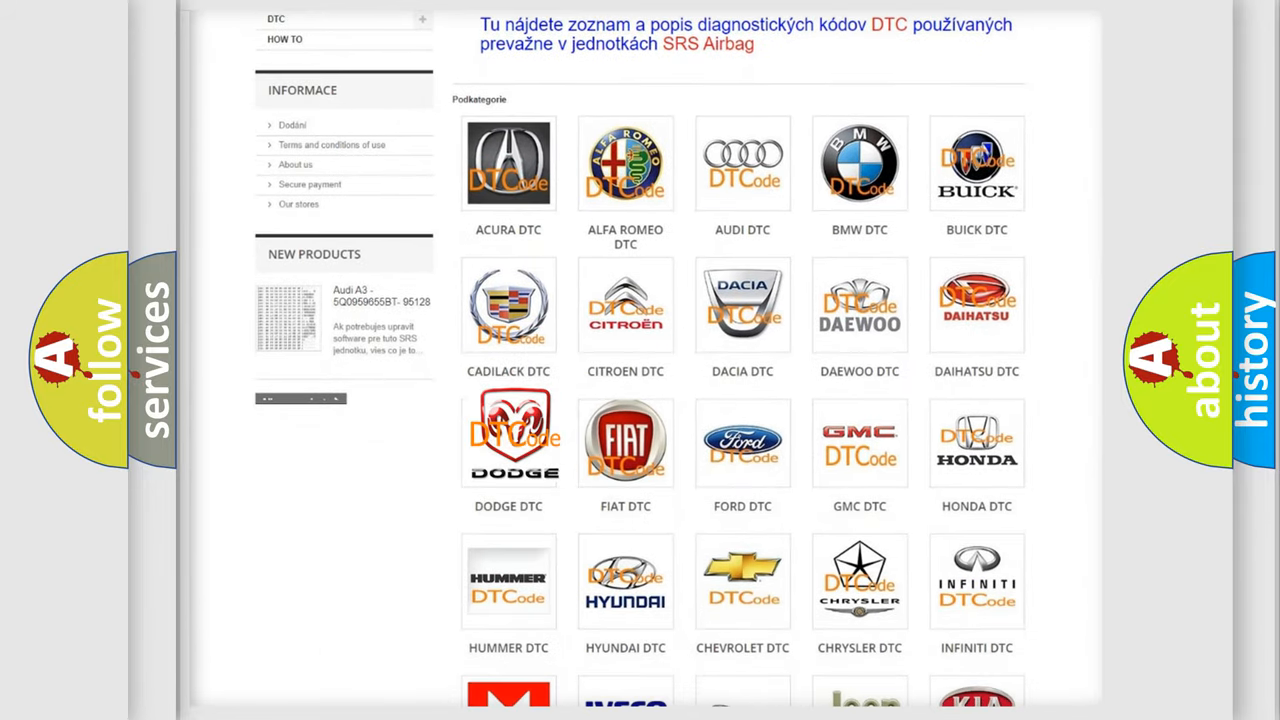
left_click(508, 442)
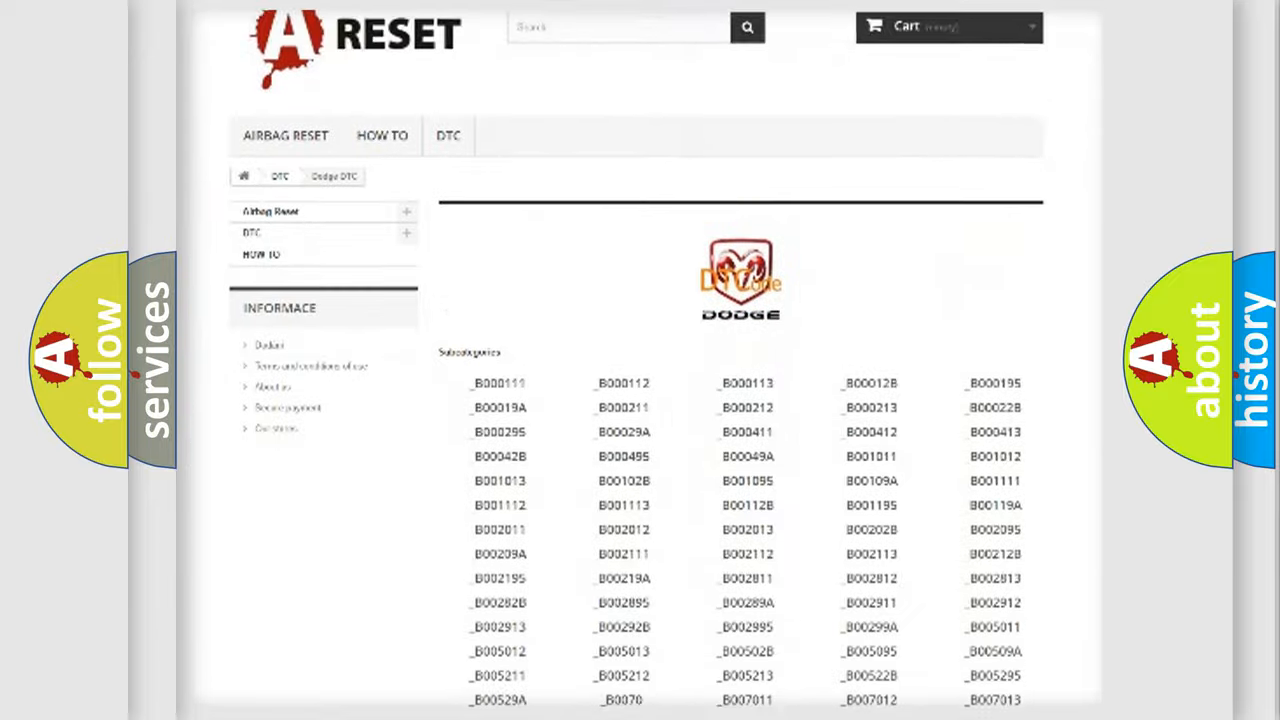
scroll("down", 3)
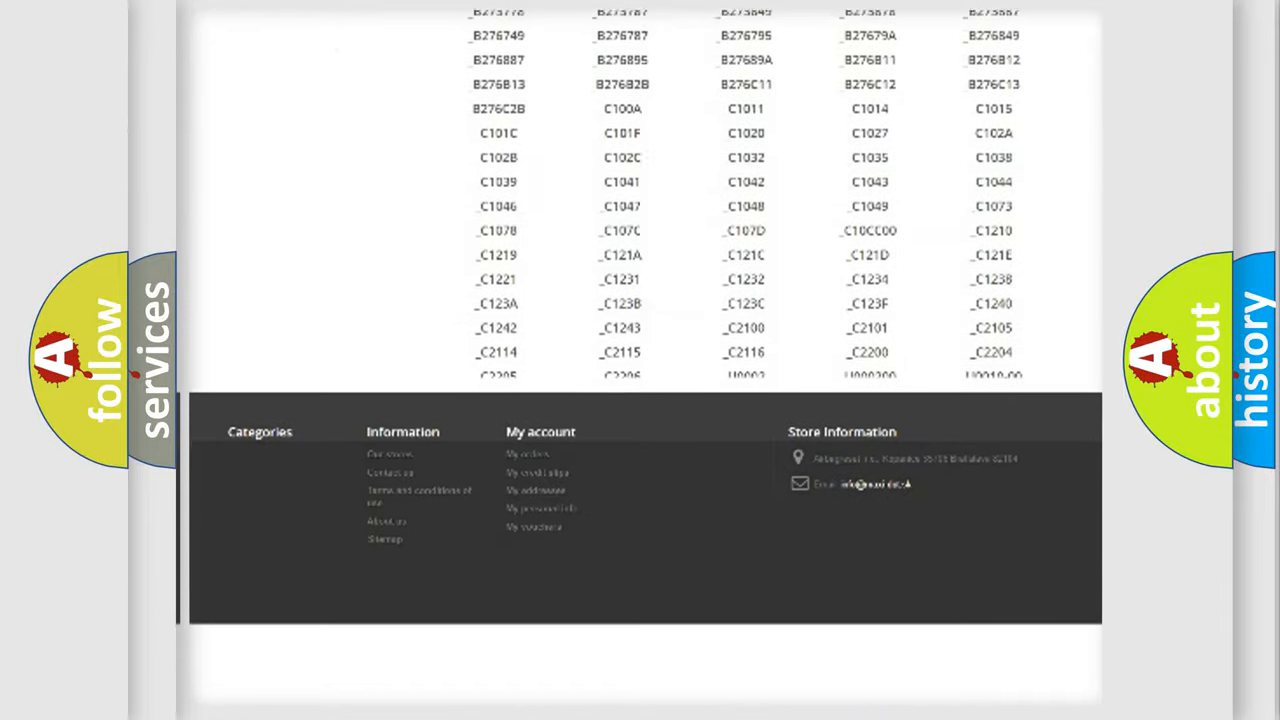